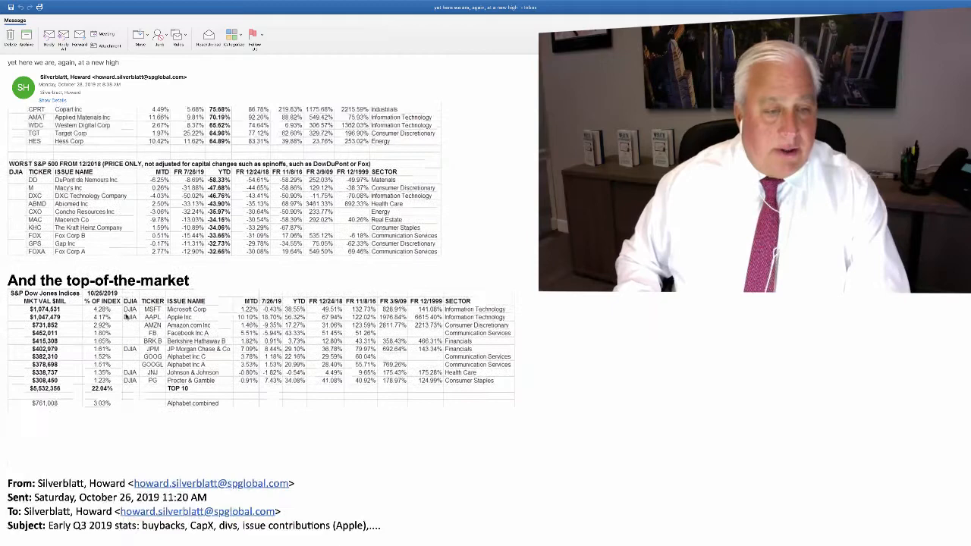
{"action": "scroll", "scroll_direction": "down", "scroll_amount": 3}
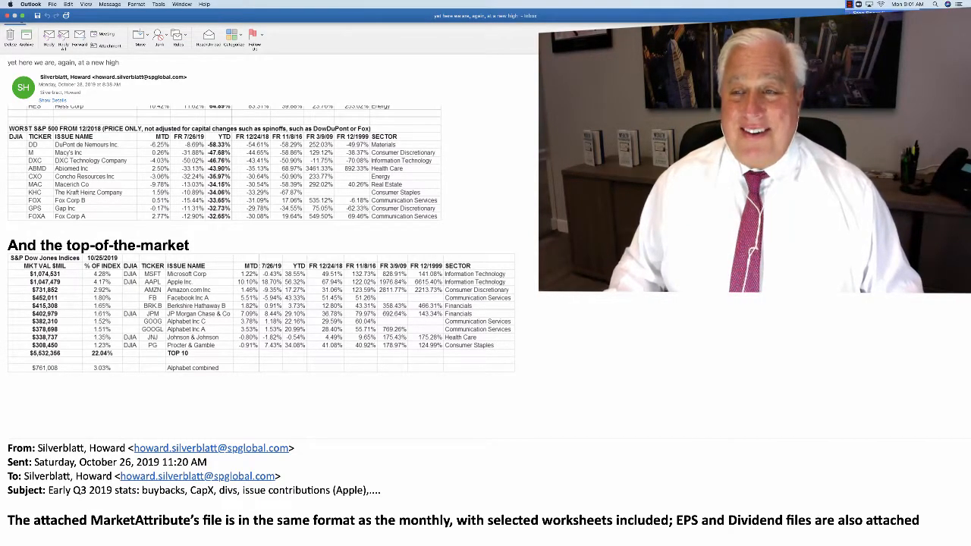
{"action": "scroll", "scroll_direction": "down", "scroll_amount": 3}
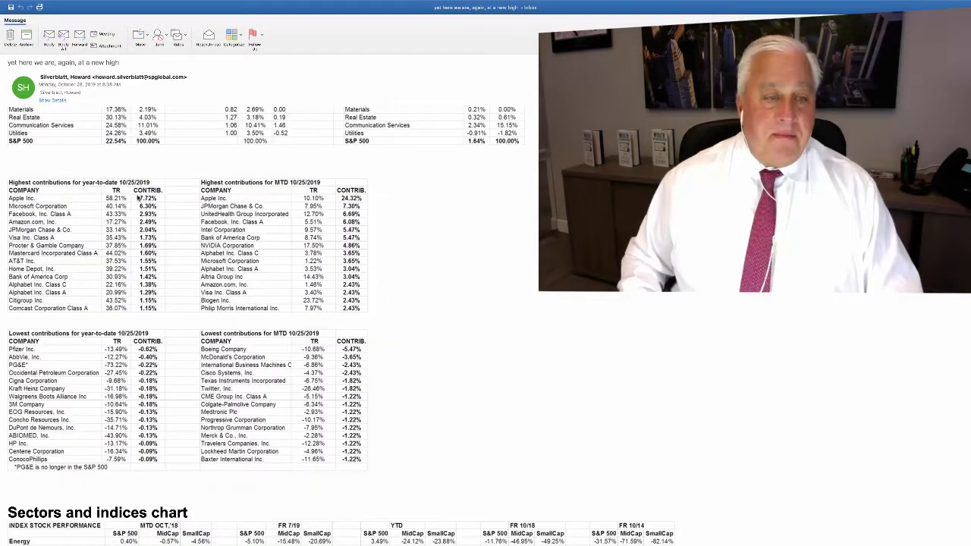